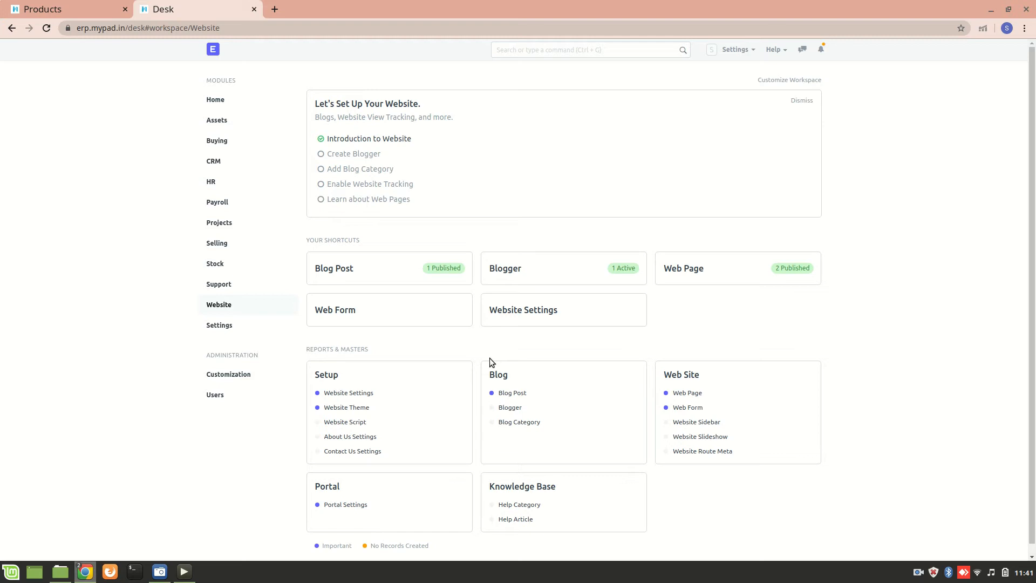
{"action": "mouse_move", "coordinate": [130, 388]}
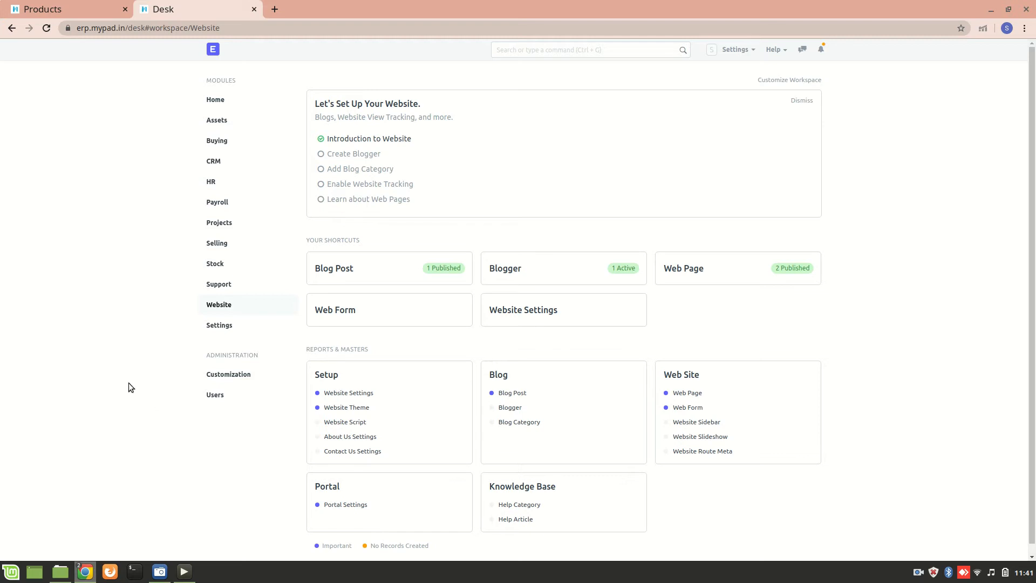
Reach the Item list through the Stock workspace's Items and Pricing group.
{"action": "left_click", "coordinate": [215, 263]}
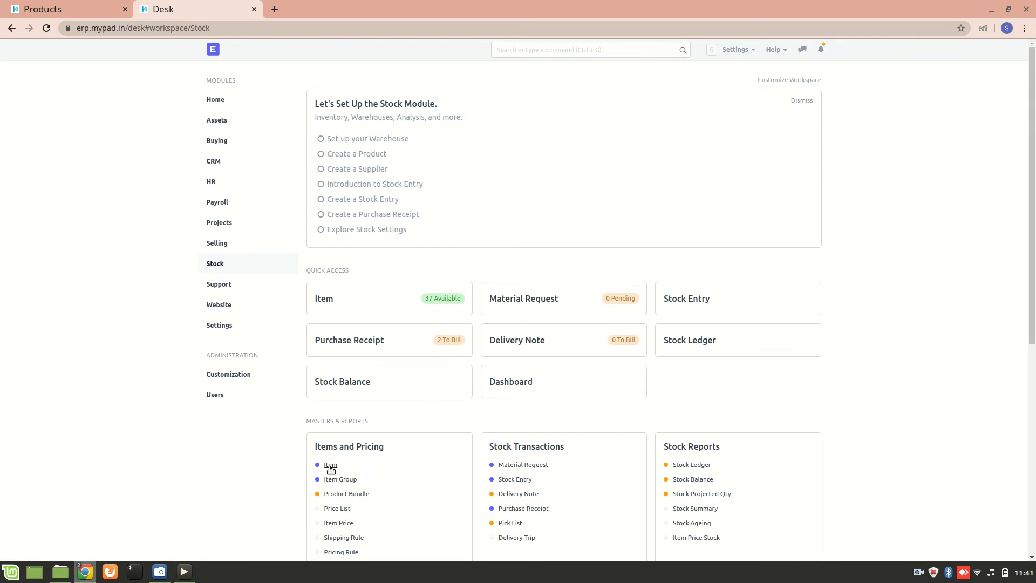
{"action": "left_click", "coordinate": [330, 464]}
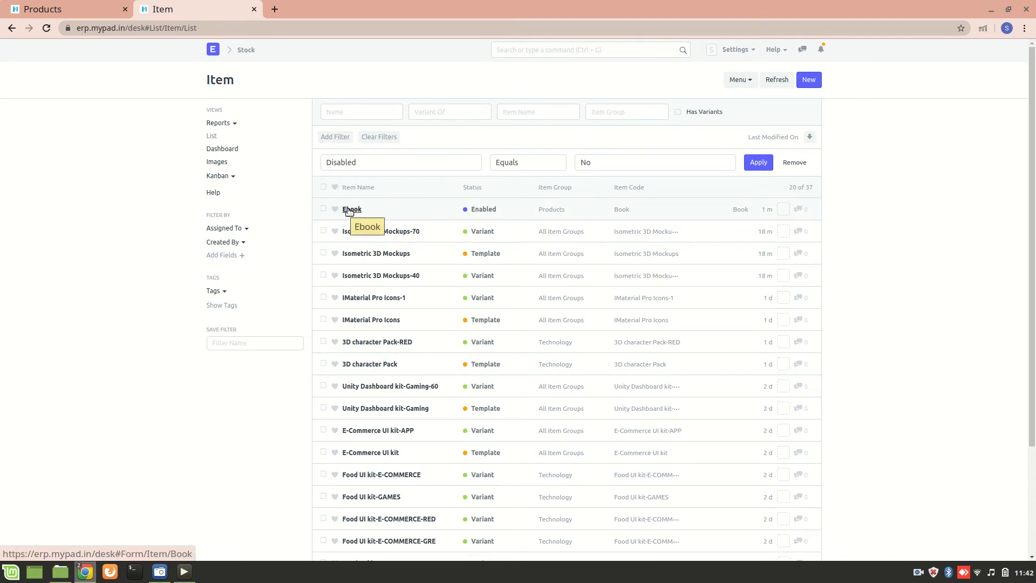
Enable Show in Website on the Ebook item (route products/ebook-s1ui1) and save it.
{"action": "left_click", "coordinate": [352, 209]}
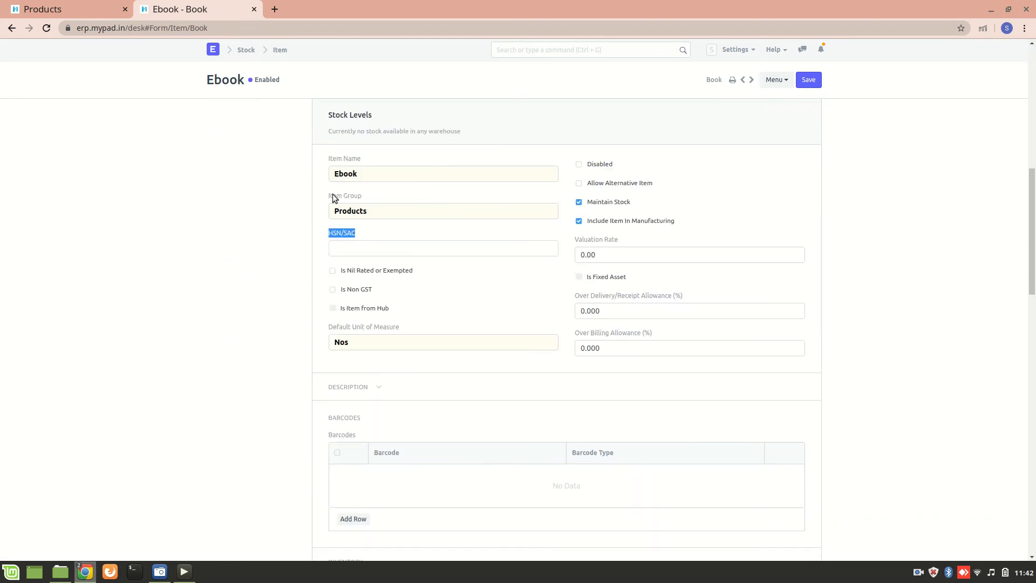
{"action": "scroll", "scroll_direction": "down", "scroll_amount": 3}
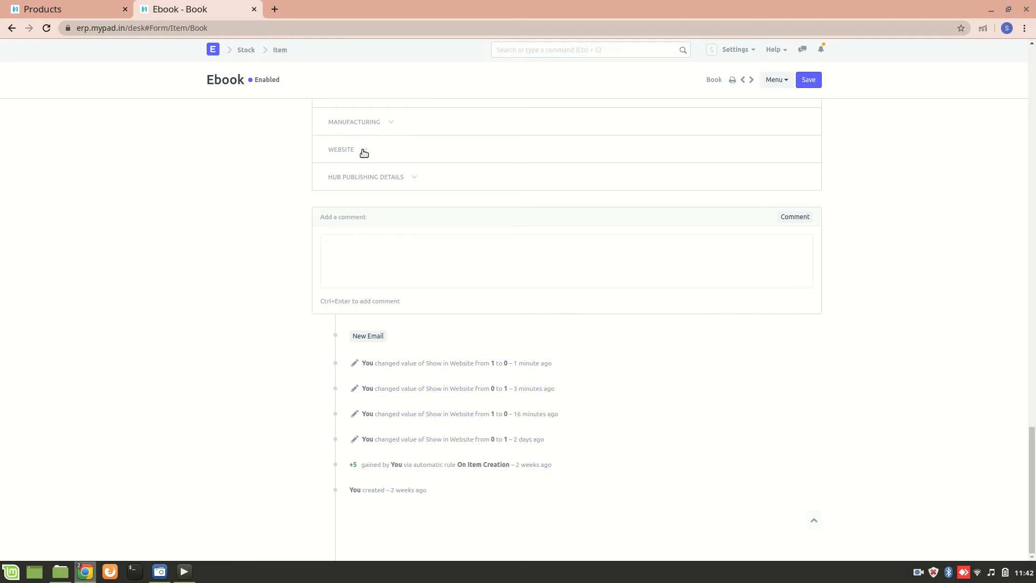
{"action": "left_click", "coordinate": [341, 149]}
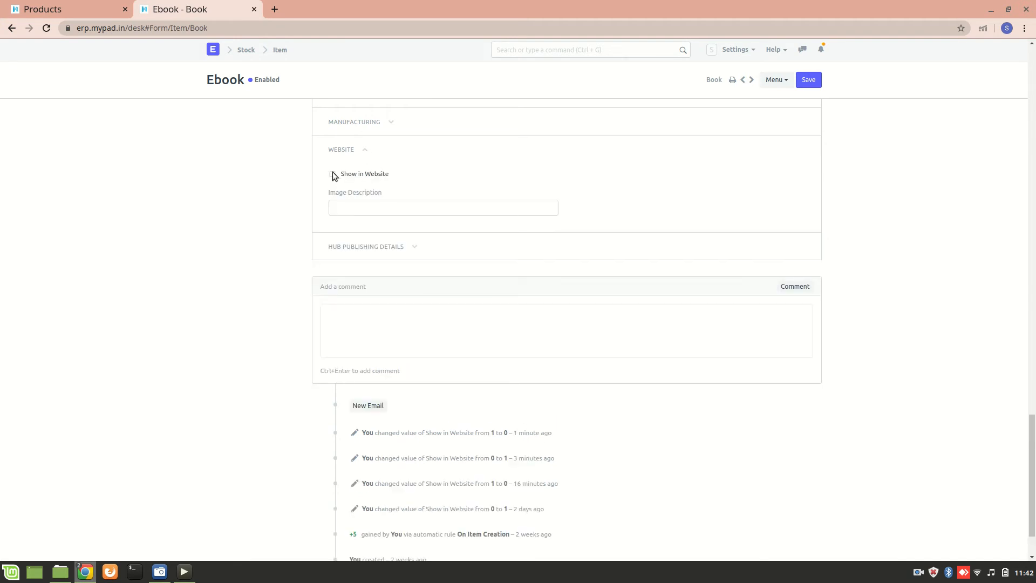
{"action": "left_click", "coordinate": [333, 174]}
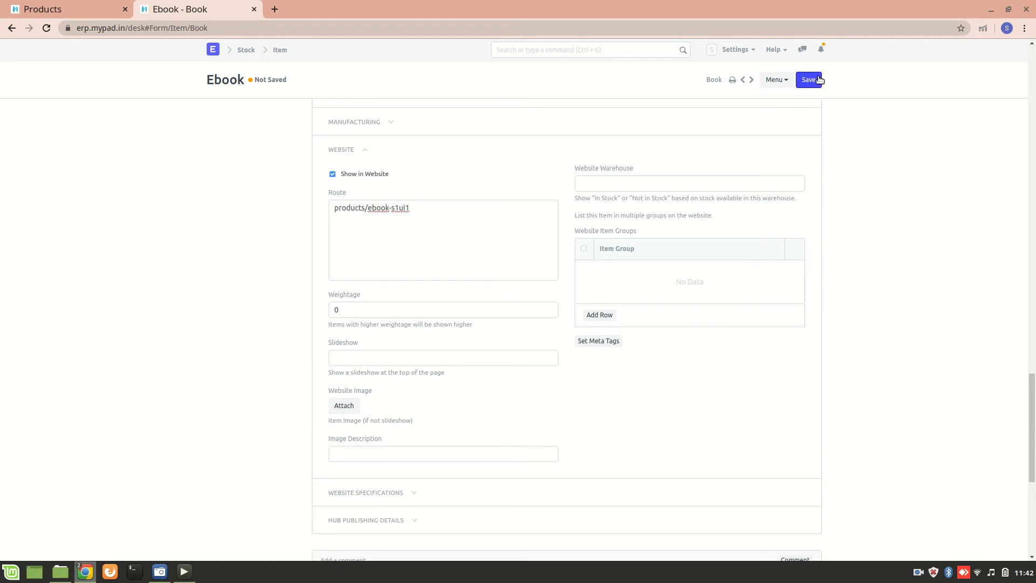
{"action": "left_click", "coordinate": [809, 80]}
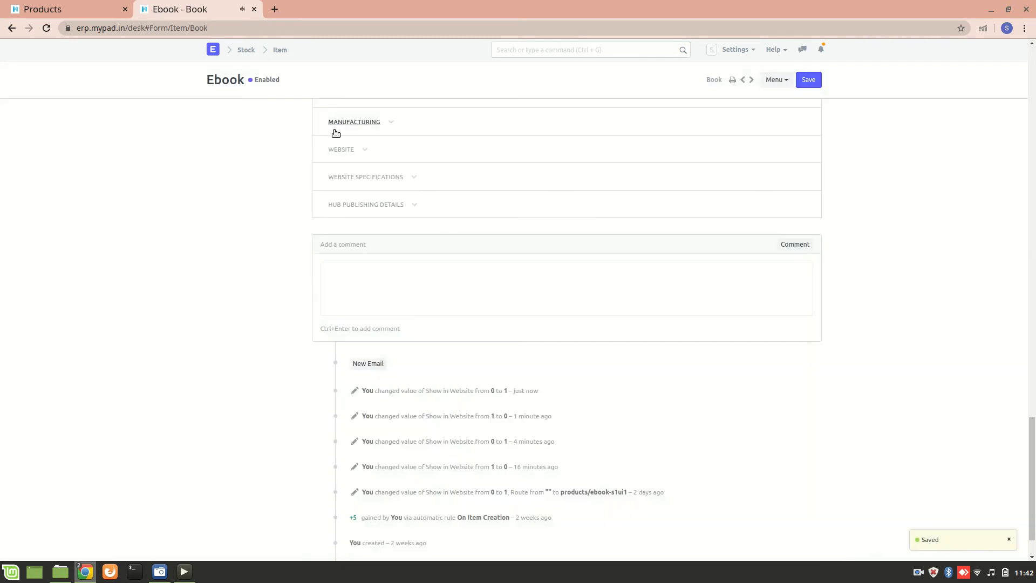
{"action": "left_click", "coordinate": [341, 149]}
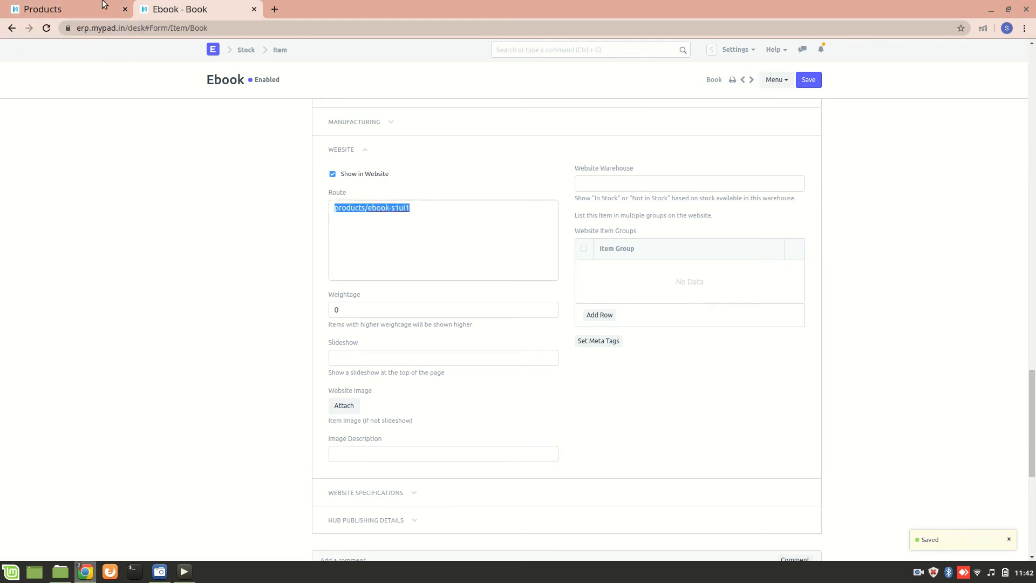
{"action": "left_click", "coordinate": [43, 9]}
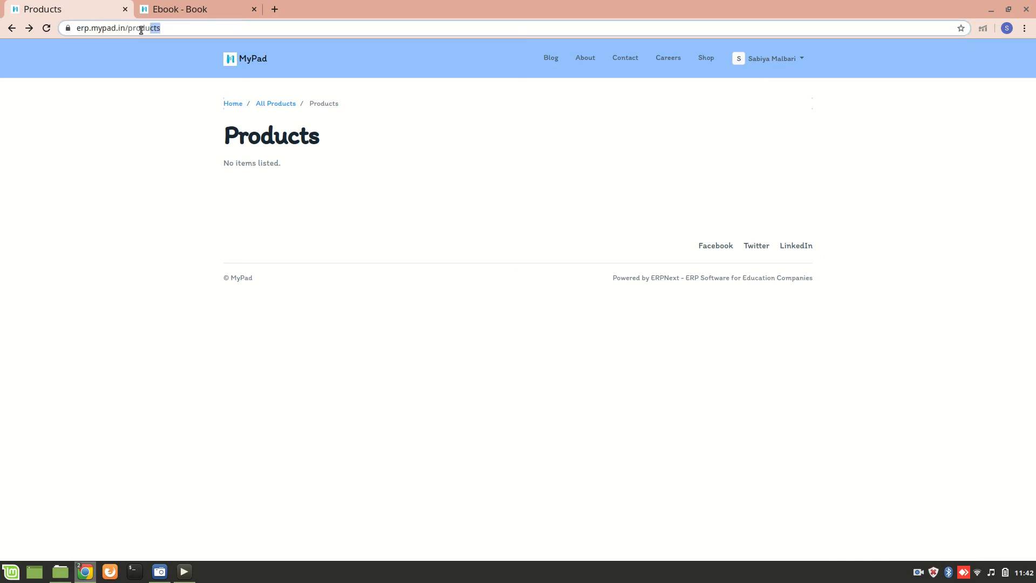
{"action": "type", "text": "https://erp.mypad.in/products/ebook-s1ui1"}
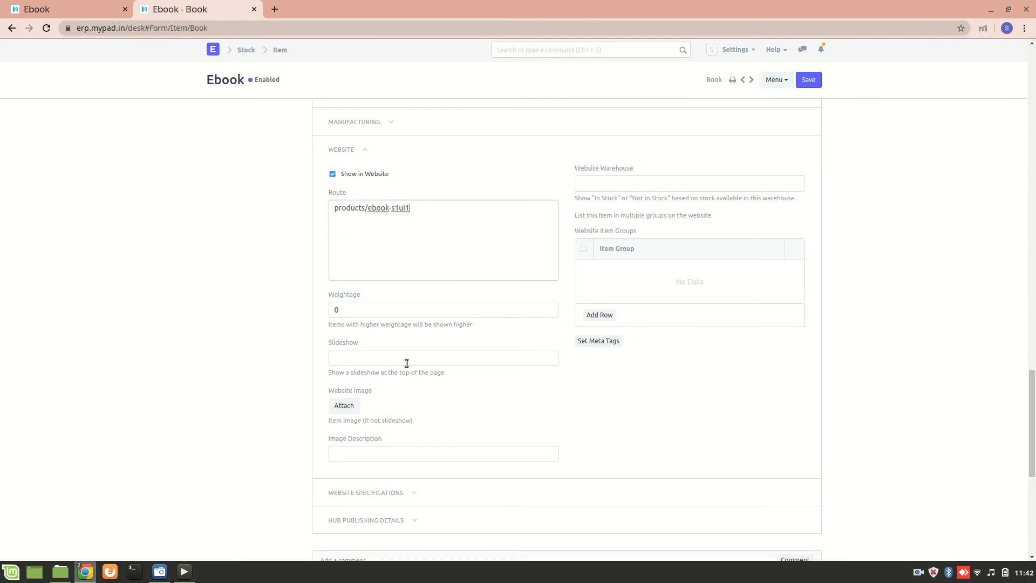
Upload 'unity dashboard 1.png' from Pictures as the Ebook's website image and save.
{"action": "left_click", "coordinate": [343, 405]}
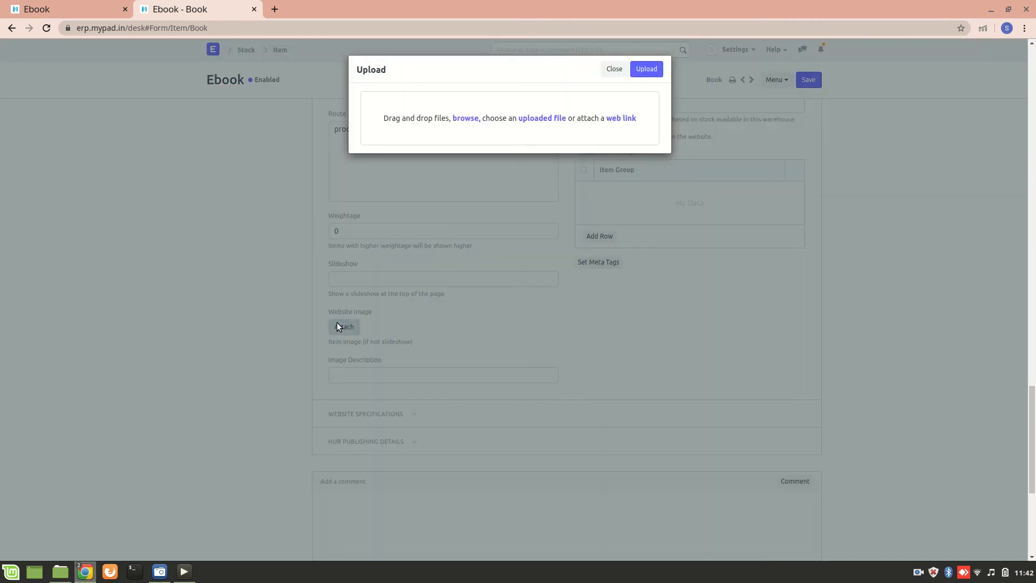
{"action": "left_click", "coordinate": [466, 117]}
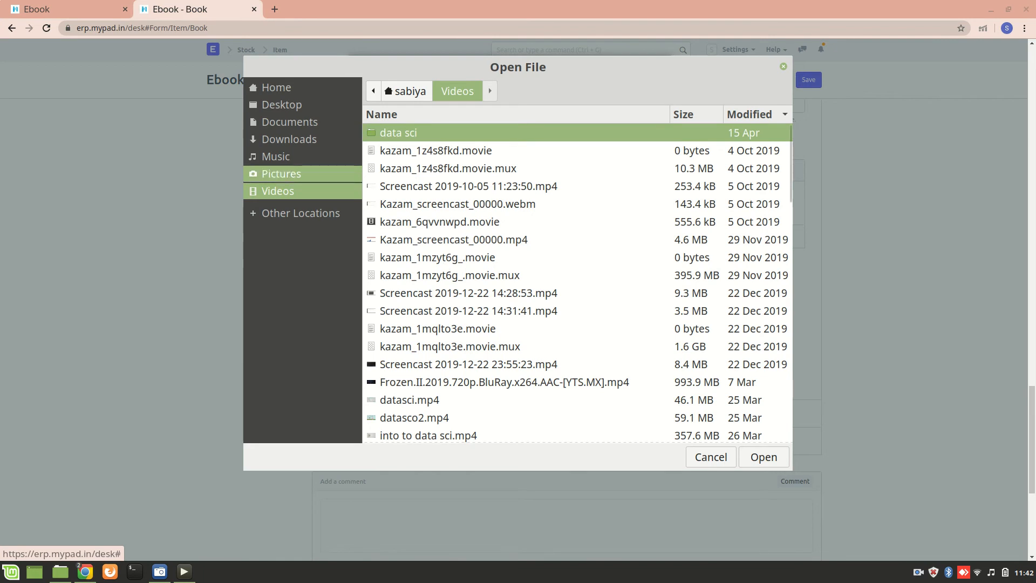
{"action": "left_click", "coordinate": [280, 173]}
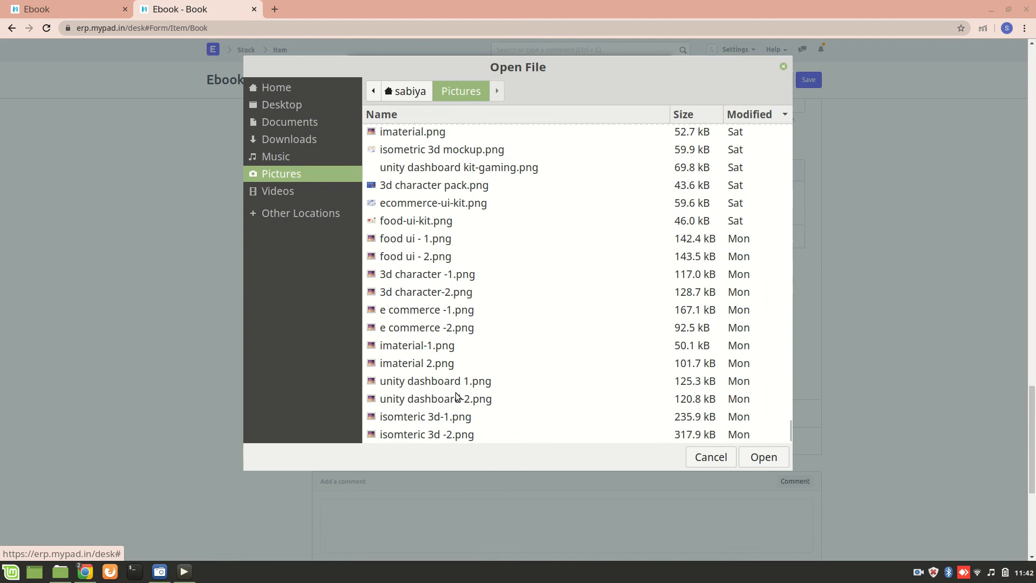
{"action": "left_click", "coordinate": [434, 381]}
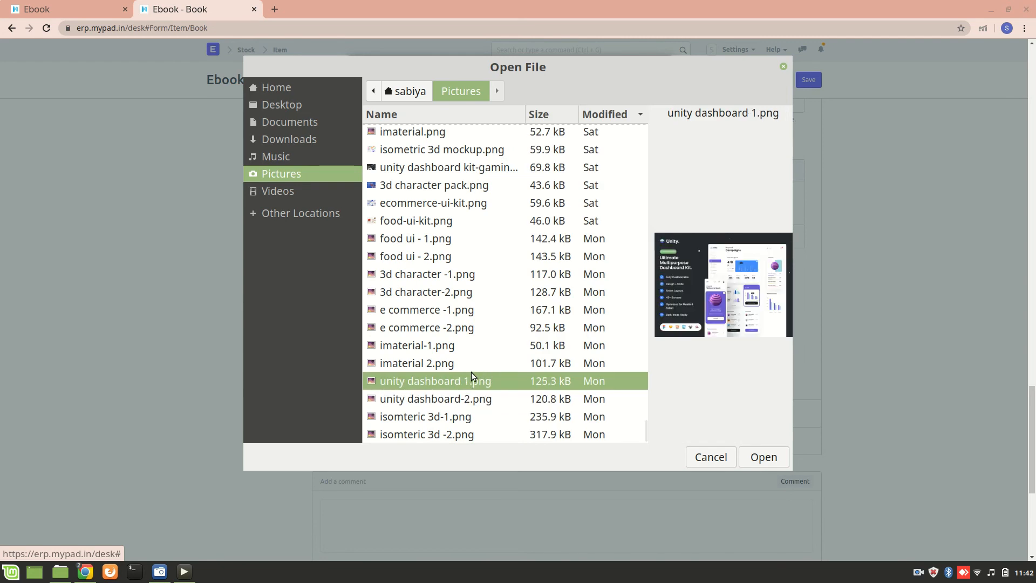
{"action": "mouse_move", "coordinate": [509, 360]}
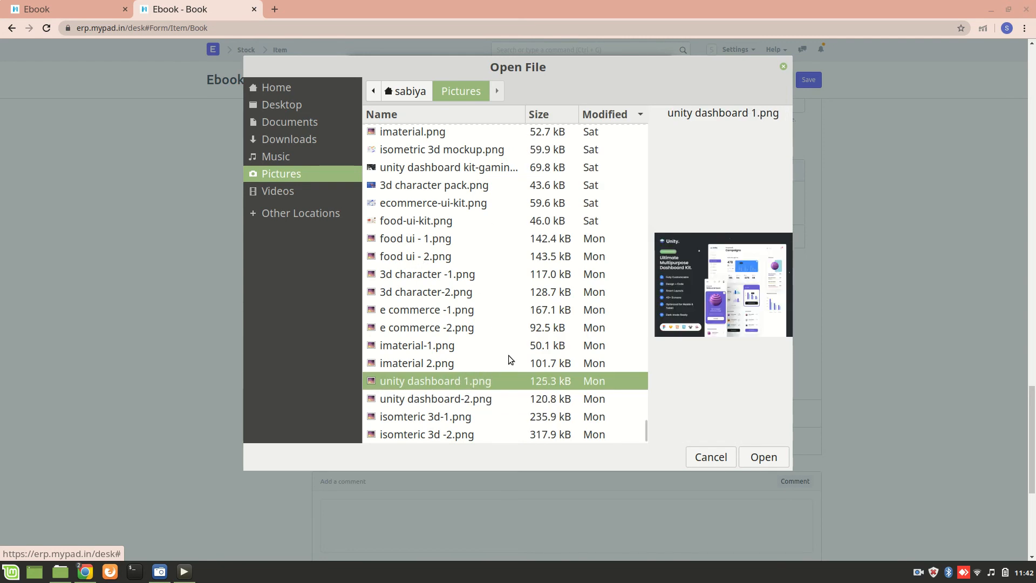
{"action": "mouse_move", "coordinate": [764, 466]}
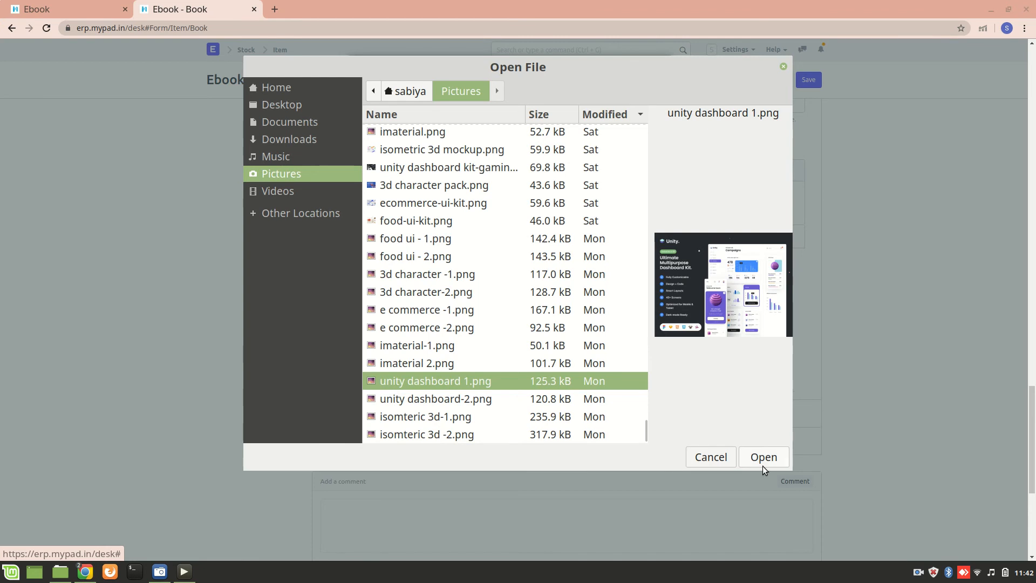
{"action": "left_click", "coordinate": [764, 458]}
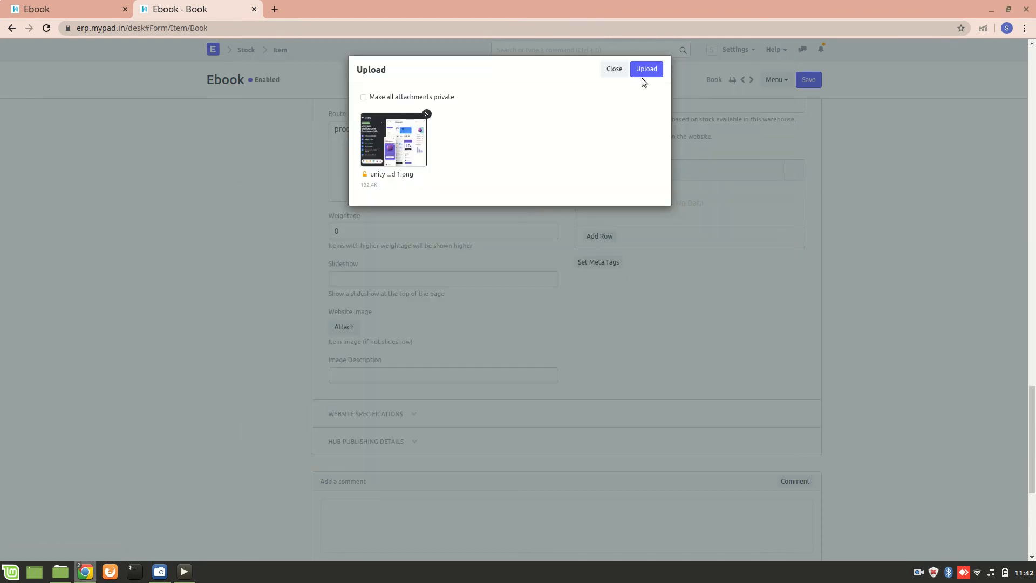
{"action": "left_click", "coordinate": [646, 69]}
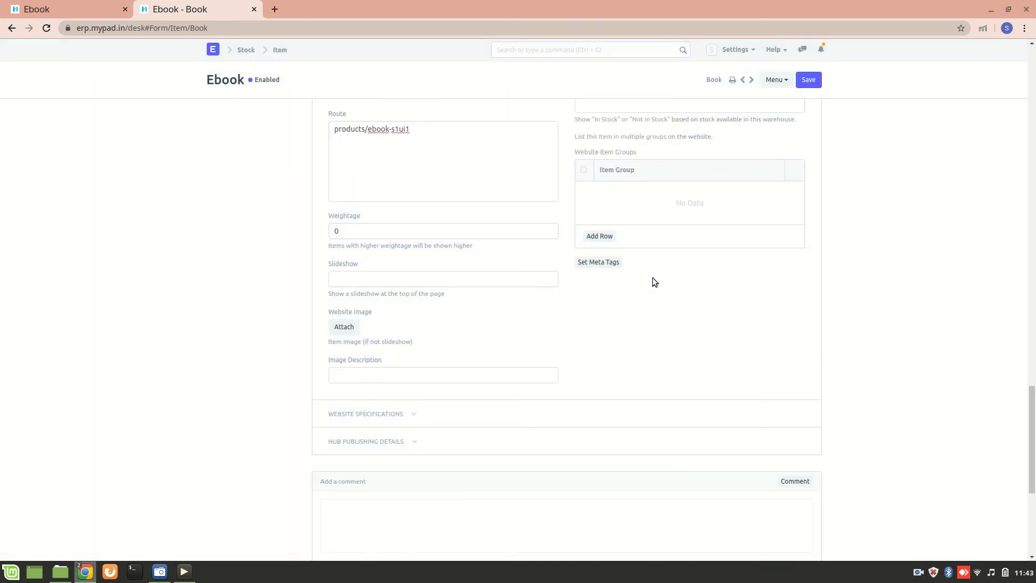
{"action": "left_click", "coordinate": [808, 80]}
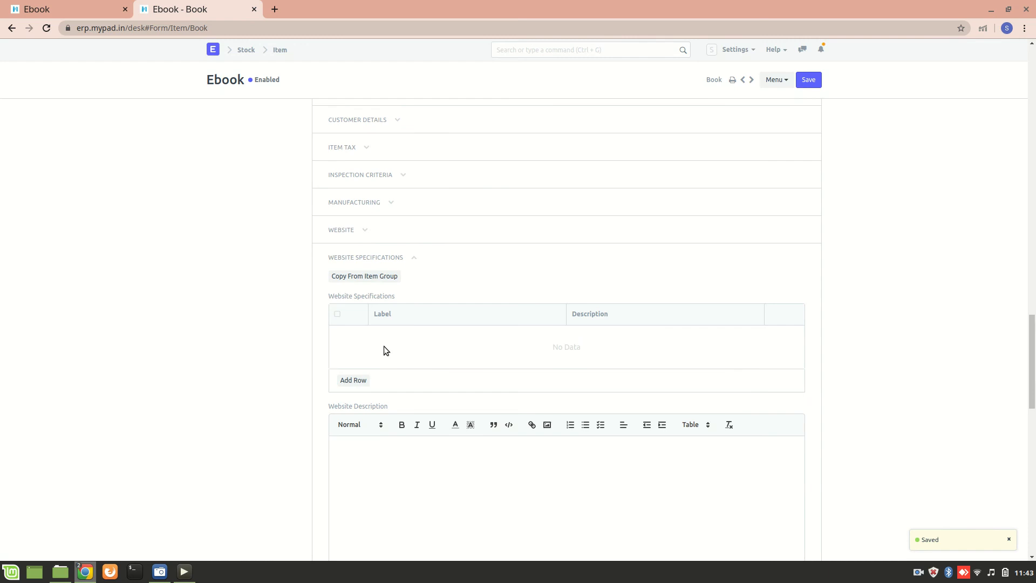
Add a website specification row labelled Pages with description 200.
{"action": "left_click", "coordinate": [353, 380]}
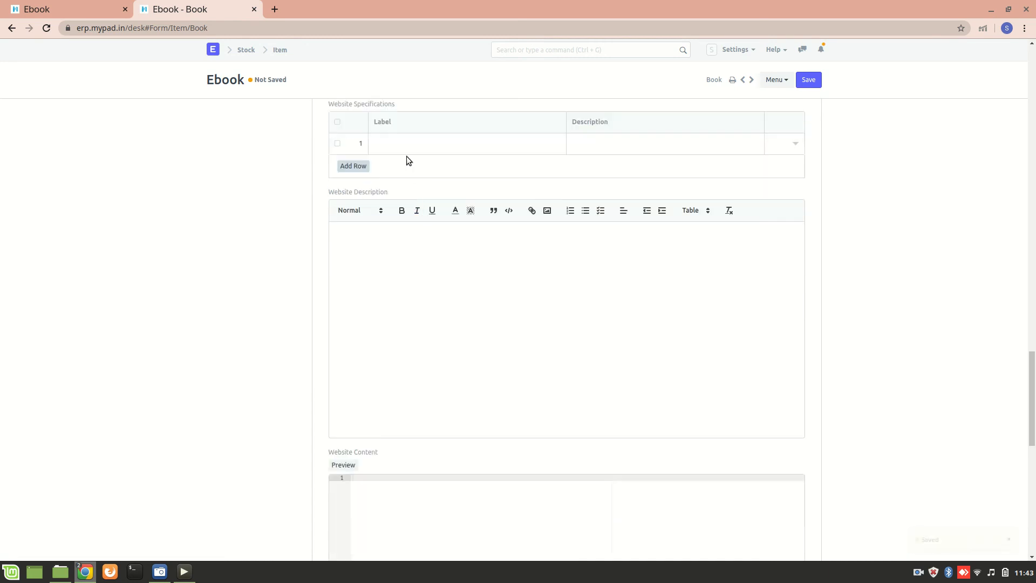
{"action": "type", "text": "Pages"}
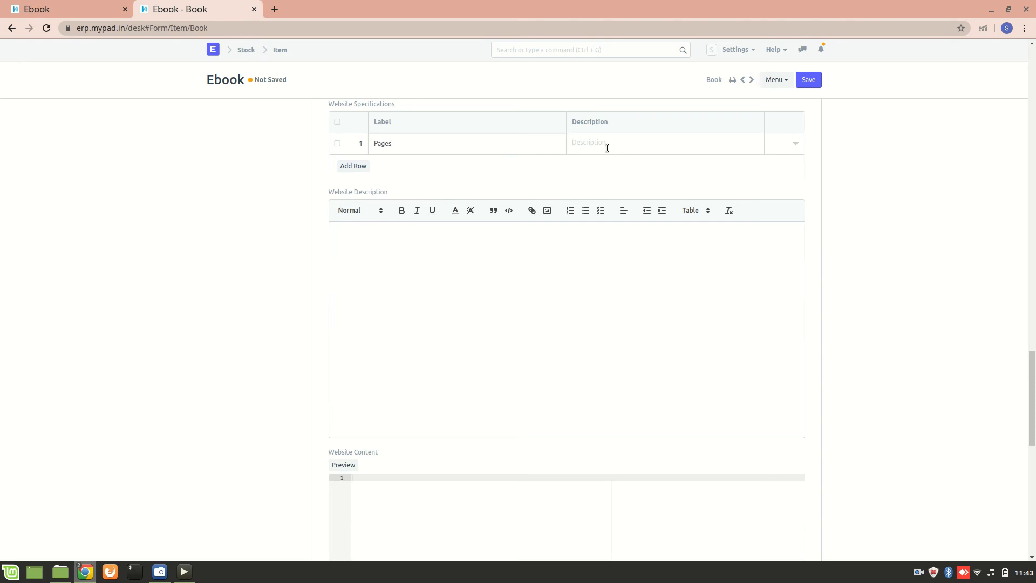
{"action": "type", "text": "200"}
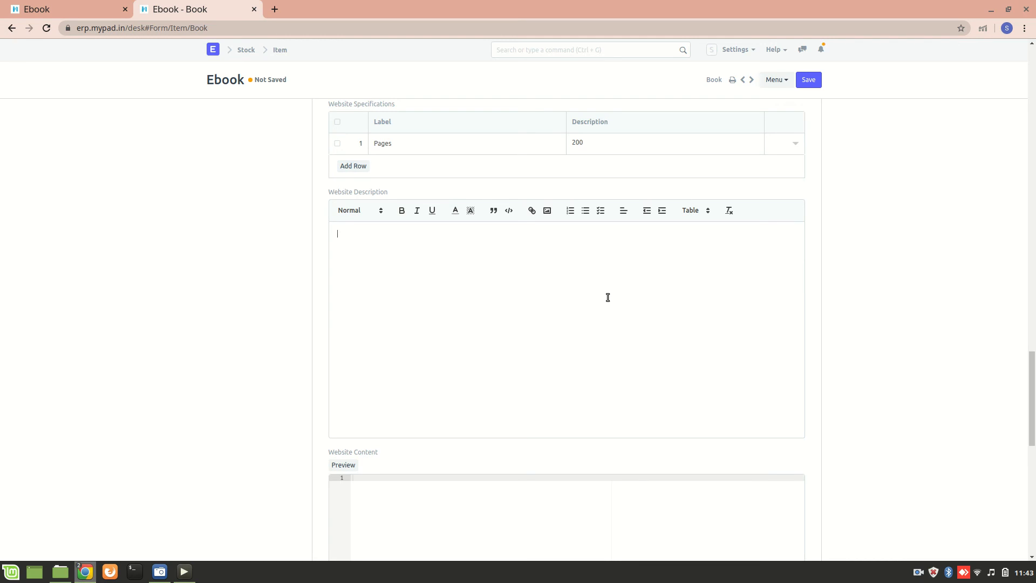
Enter website description 'Ebook is about how to make a unity dashboard.' and save.
{"action": "type", "text": "Ebook is abou"}
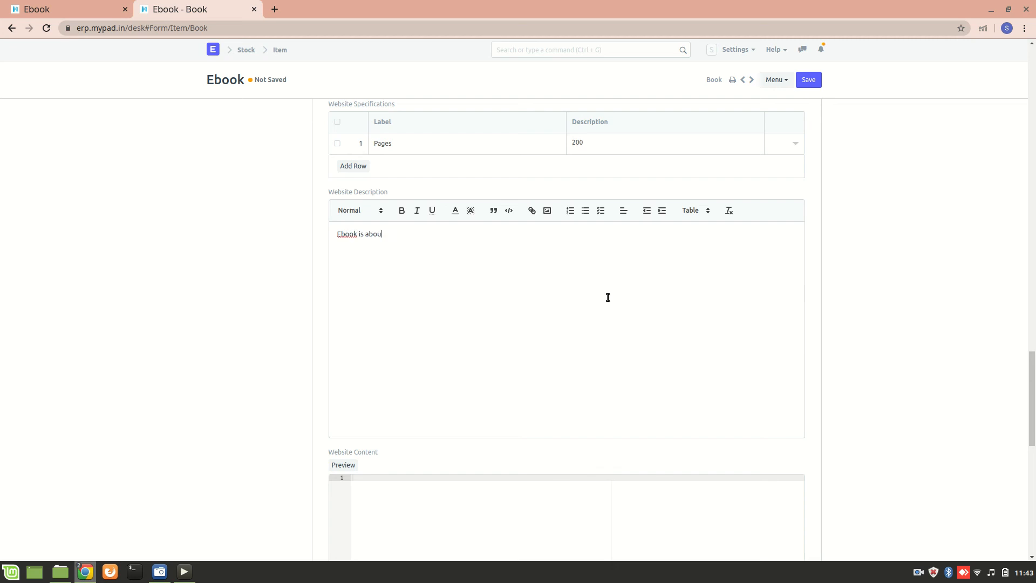
{"action": "type", "text": "how"}
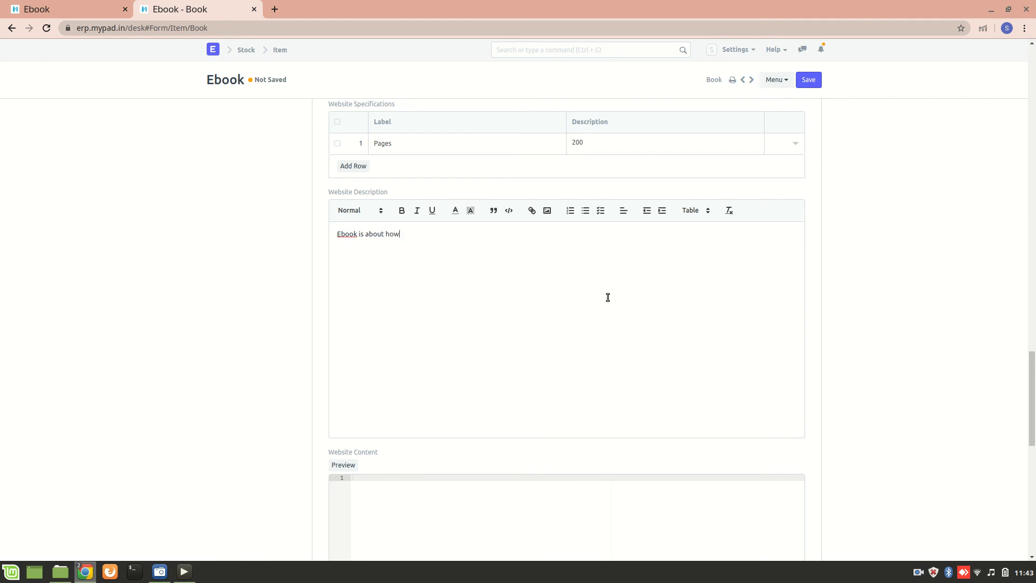
{"action": "type", "text": "to"}
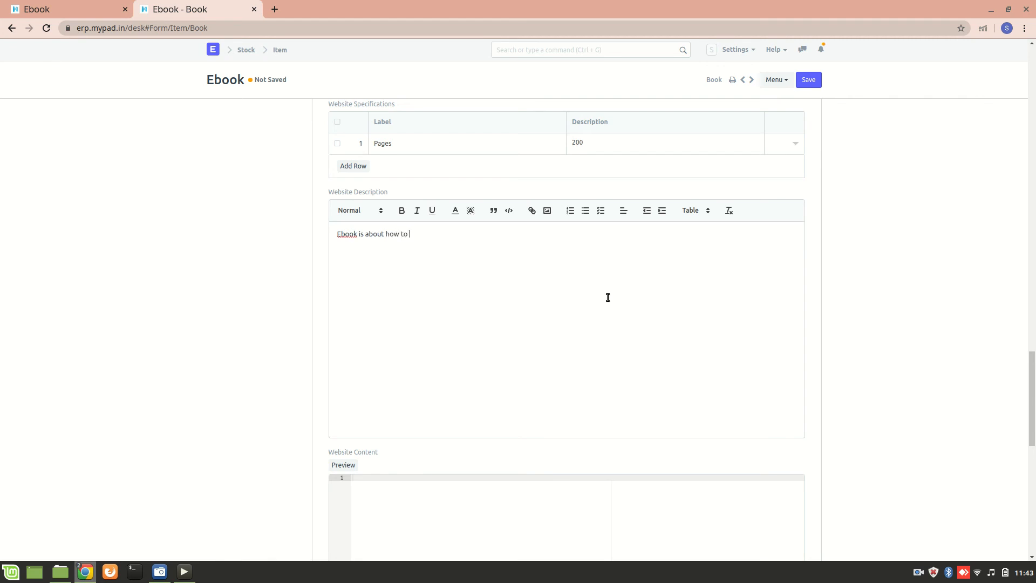
{"action": "type", "text": "make a"}
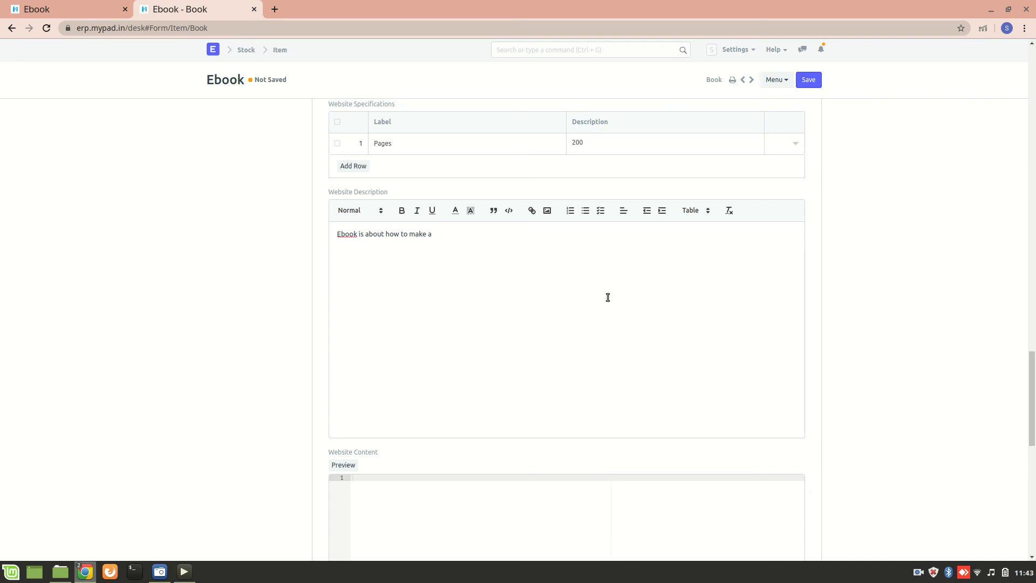
{"action": "type", "text": "unity das"}
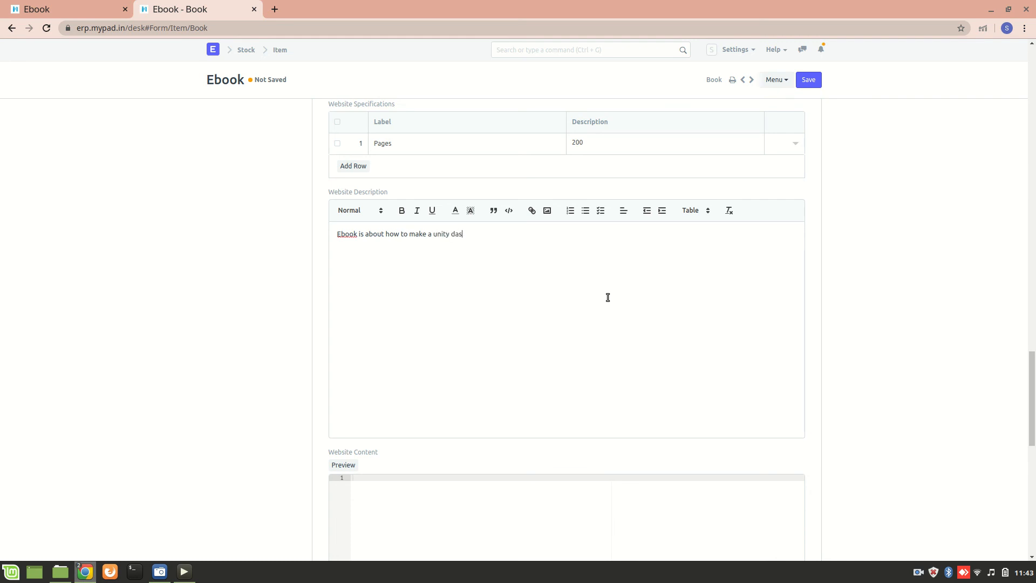
{"action": "type", "text": "hboar"}
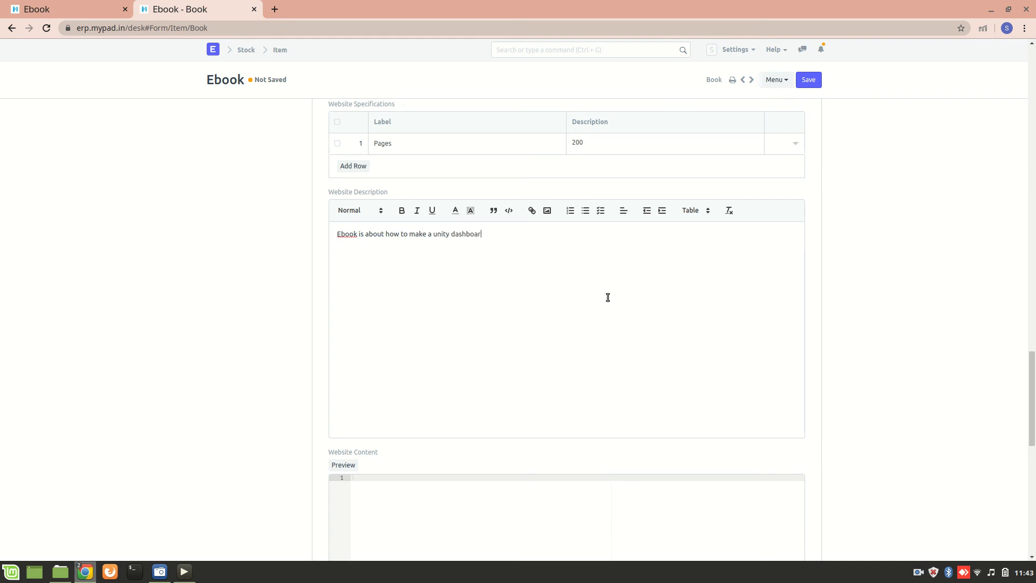
{"action": "type", "text": "d."}
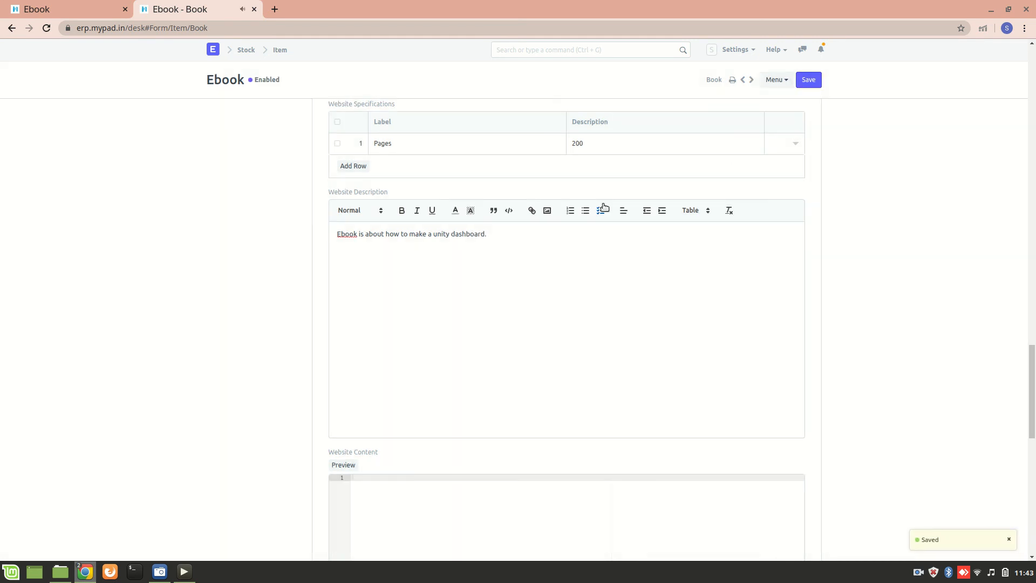
Check the Ebook product page shows image, Pages 200 and description, then return to the item.
{"action": "left_click", "coordinate": [54, 9]}
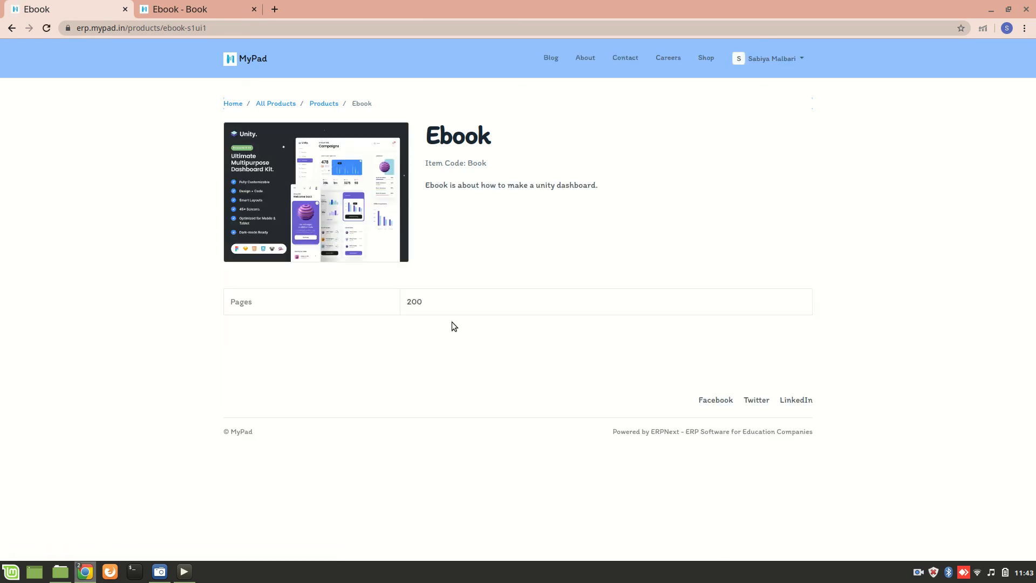
{"action": "mouse_move", "coordinate": [454, 159]}
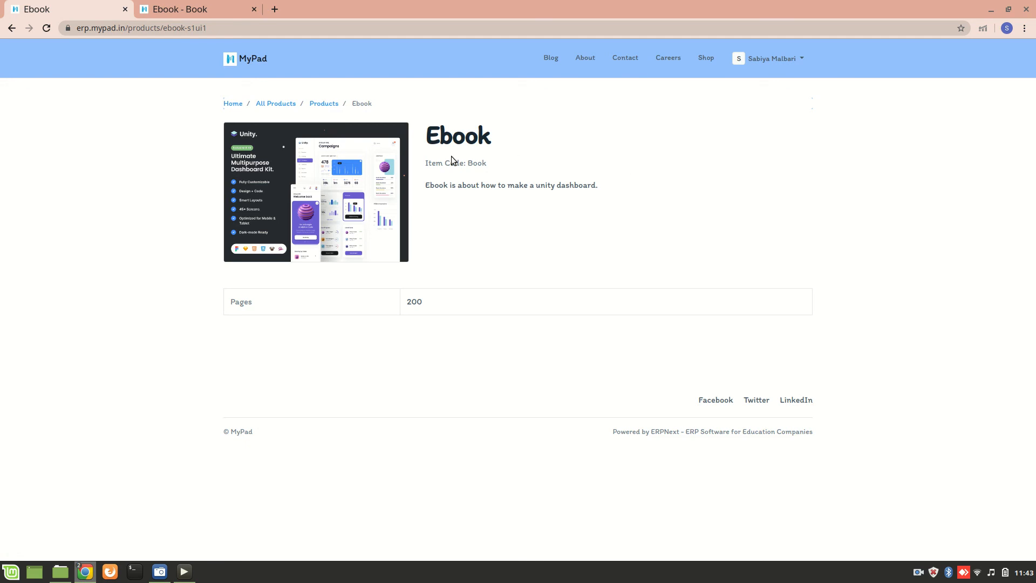
{"action": "mouse_move", "coordinate": [189, 160]}
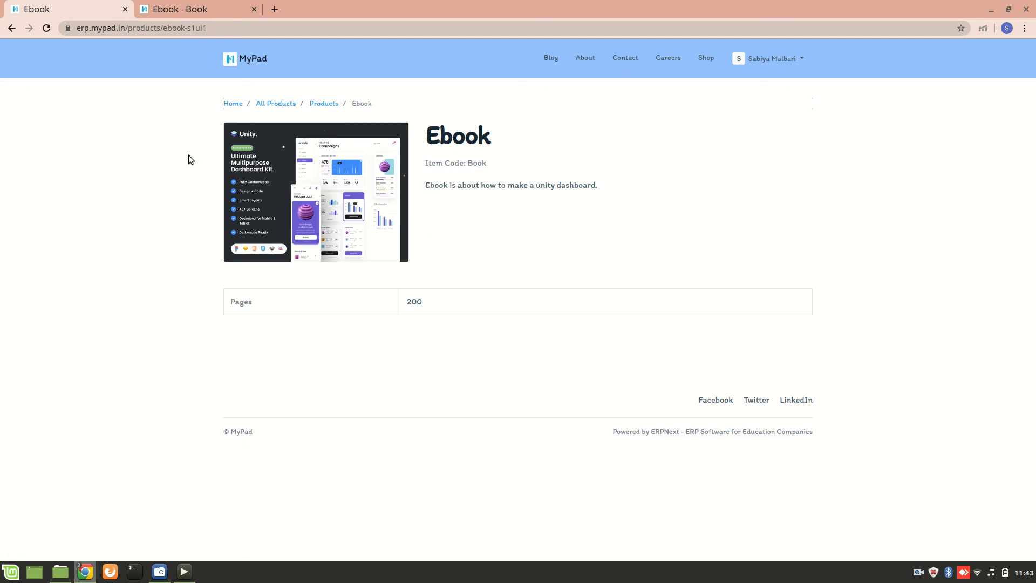
{"action": "left_click", "coordinate": [180, 9]}
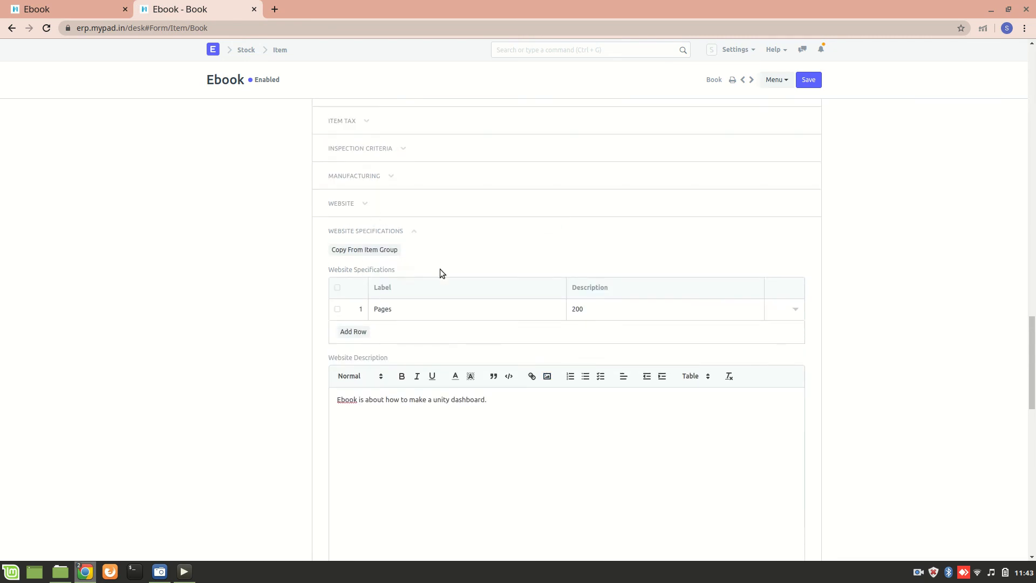
{"action": "scroll", "scroll_direction": "down", "scroll_amount": 3}
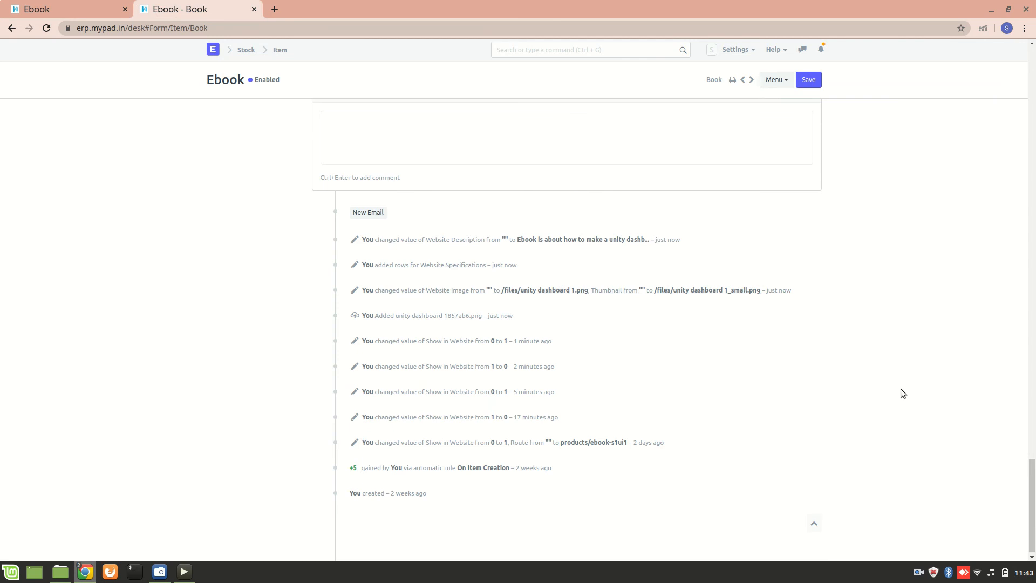